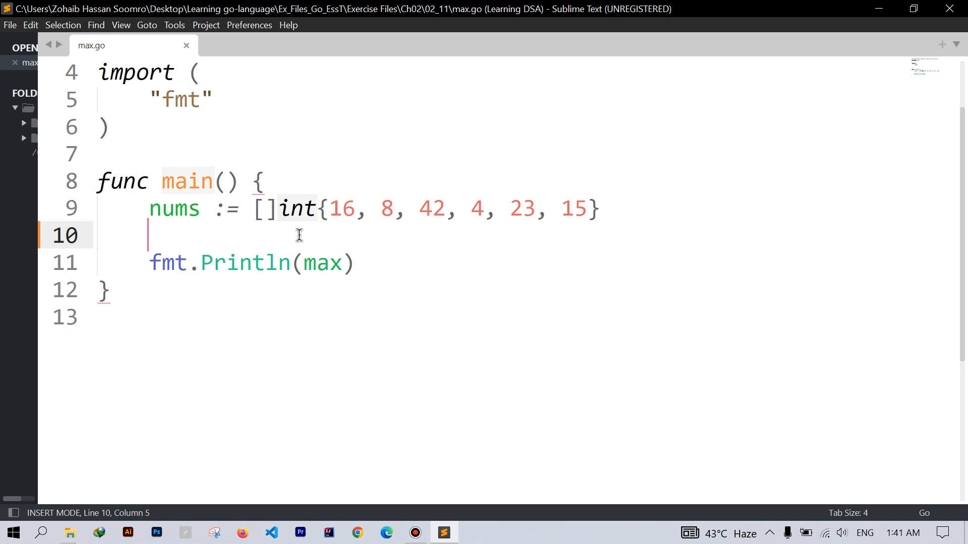
- Write max:=nums[0] on the line after nums, keeping a blank line before the print
{"action": "type", "text": "n"}
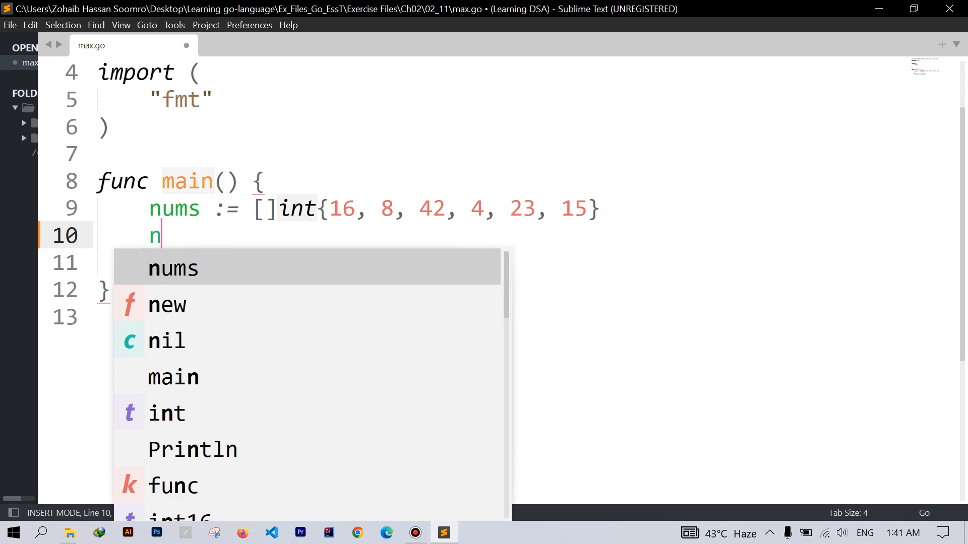
{"action": "type", "text": "ax:"}
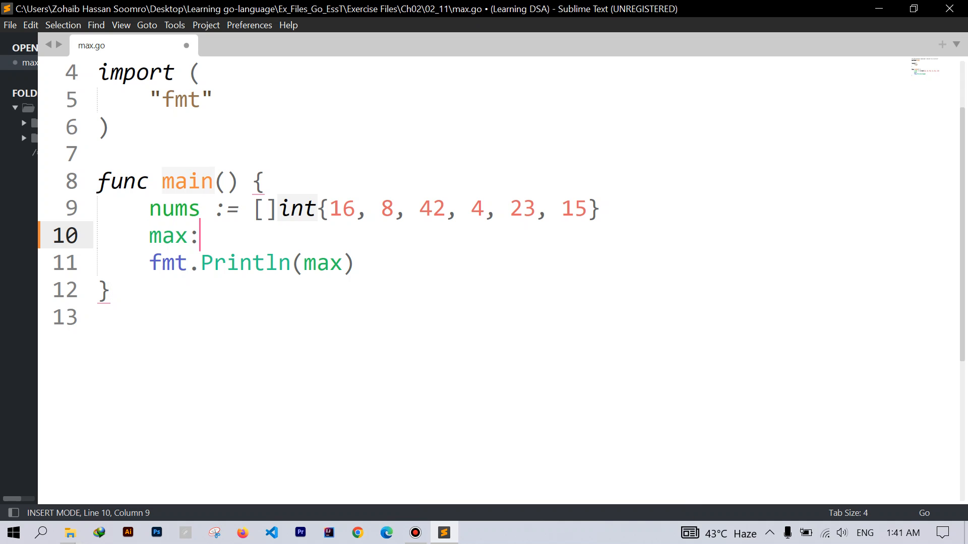
{"action": "type", "text": "="}
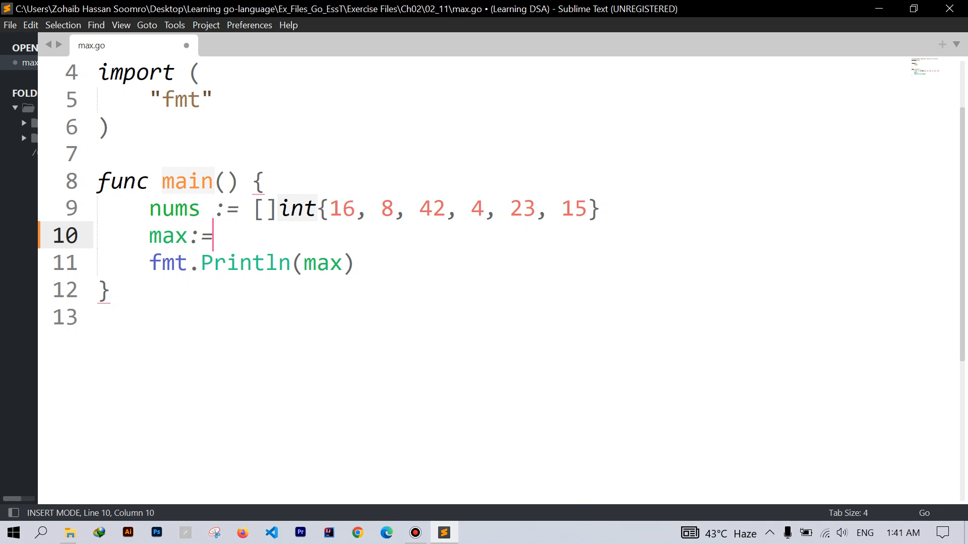
{"action": "type", "text": "nums"}
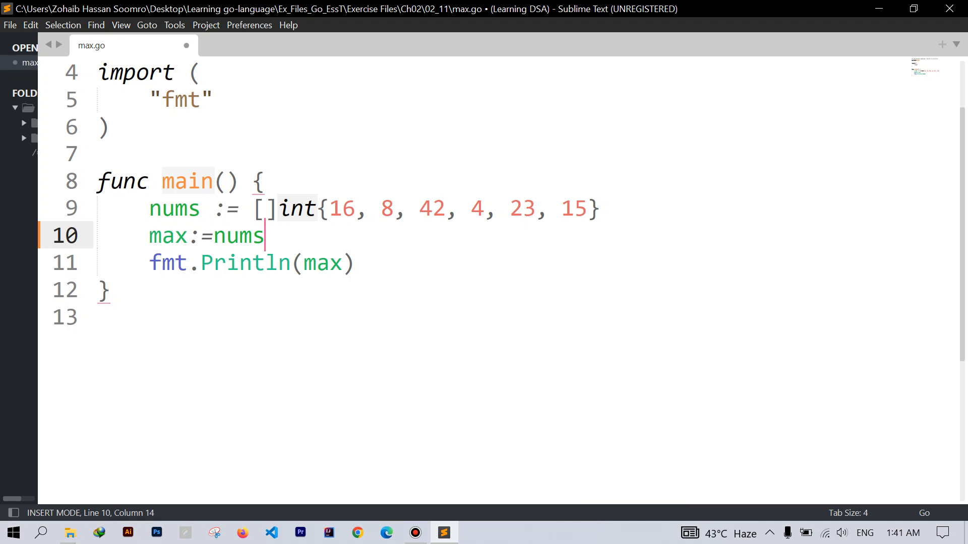
{"action": "type", "text": "[0]"}
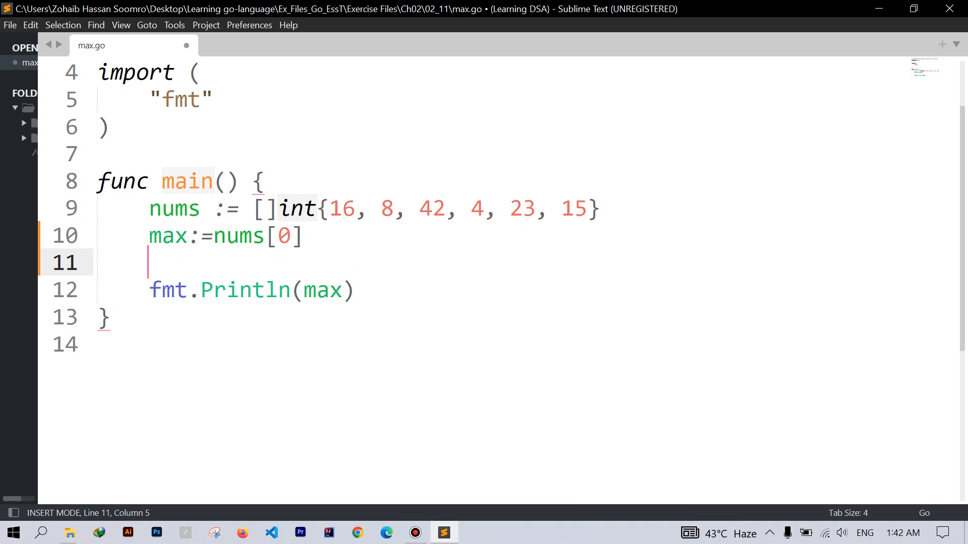
{"action": "double_click", "coordinate": [167, 235]}
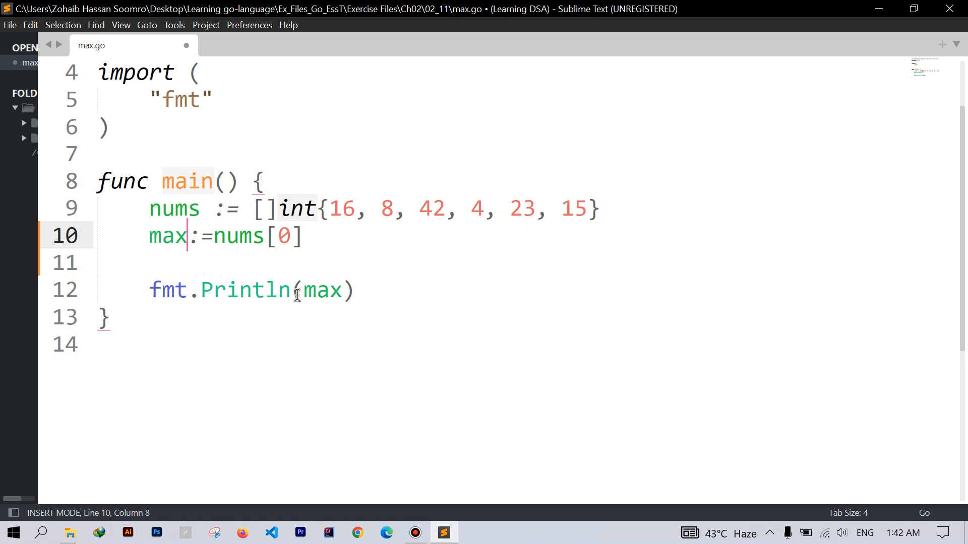
- Add the loop header for i:= range nums[1:] below the max declaration
{"action": "left_click", "coordinate": [303, 236]}
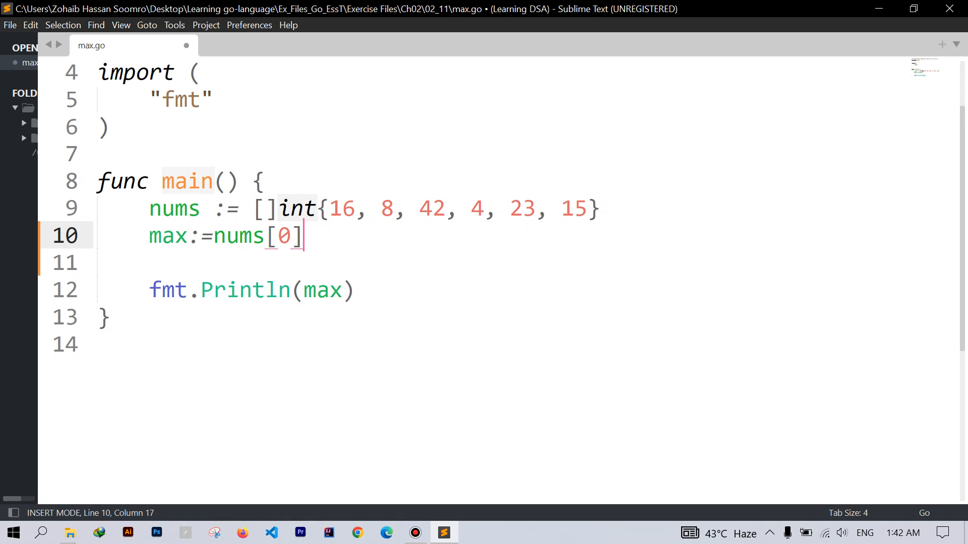
{"action": "type", "text": "for"}
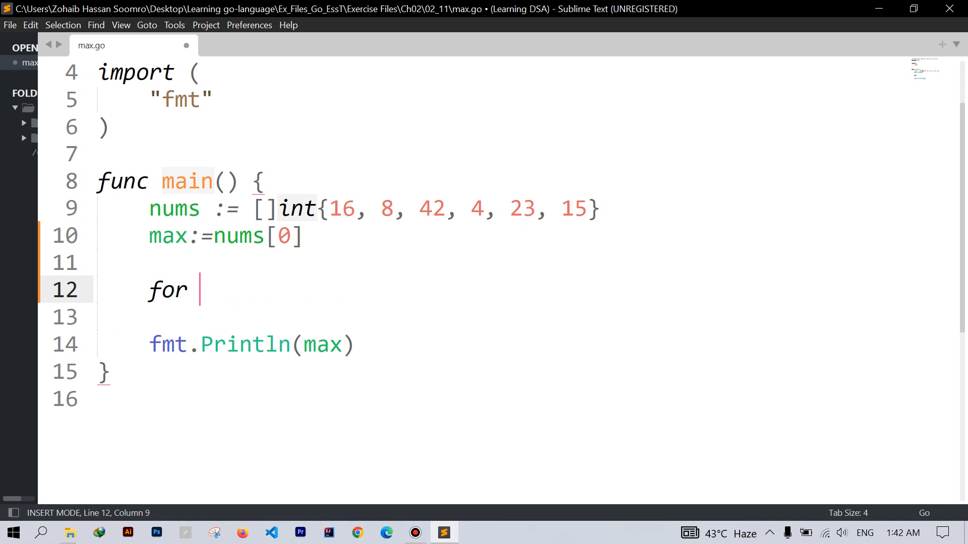
{"action": "type", "text": "i"}
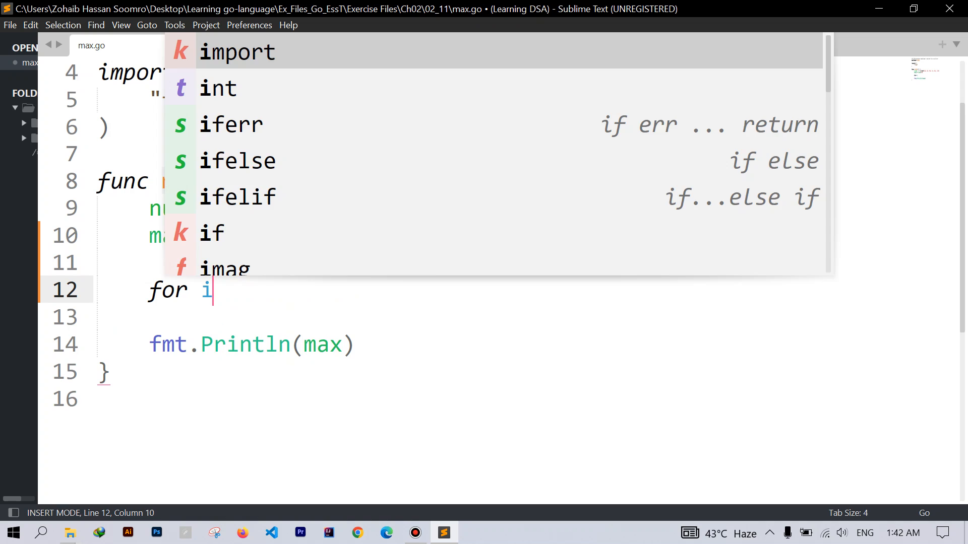
{"action": "type", "text": ":= range"}
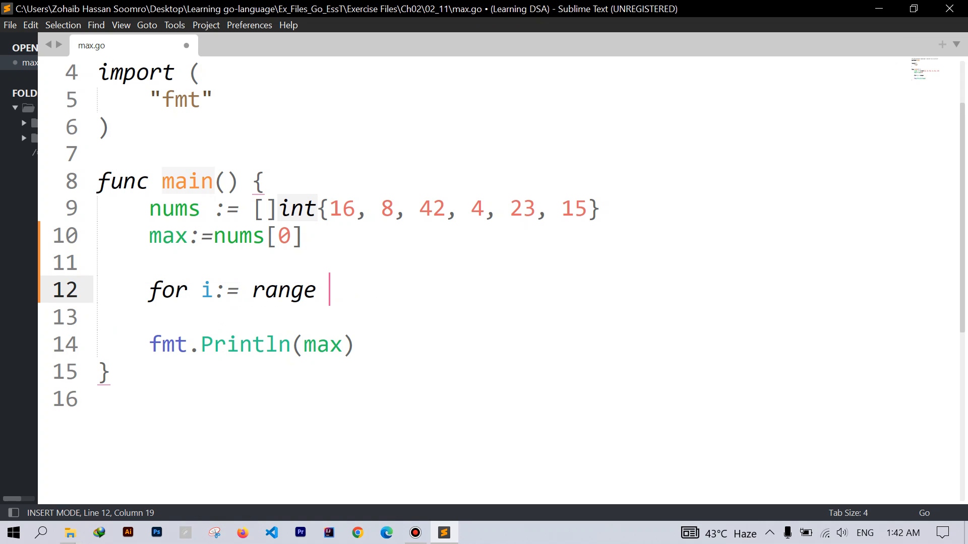
{"action": "type", "text": "nums["}
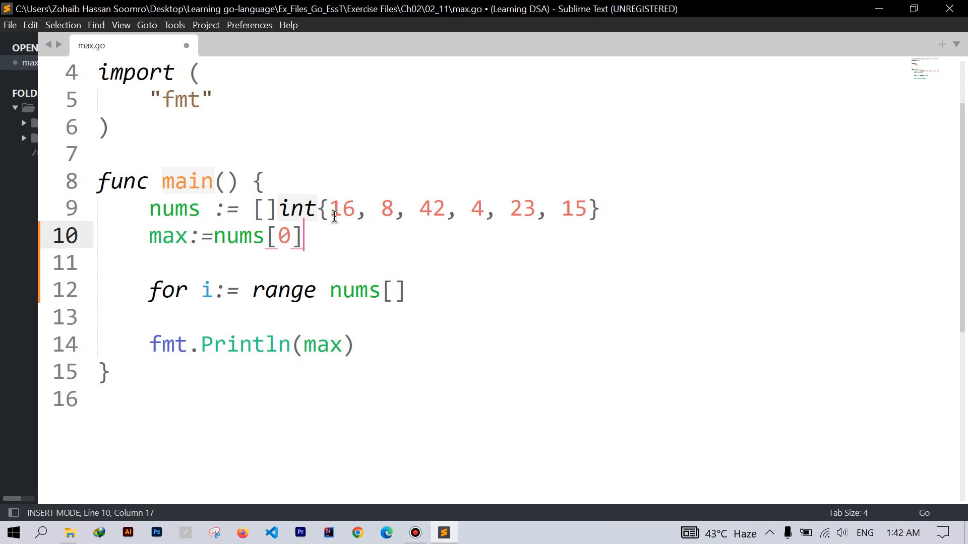
{"action": "mouse_move", "coordinate": [292, 207]}
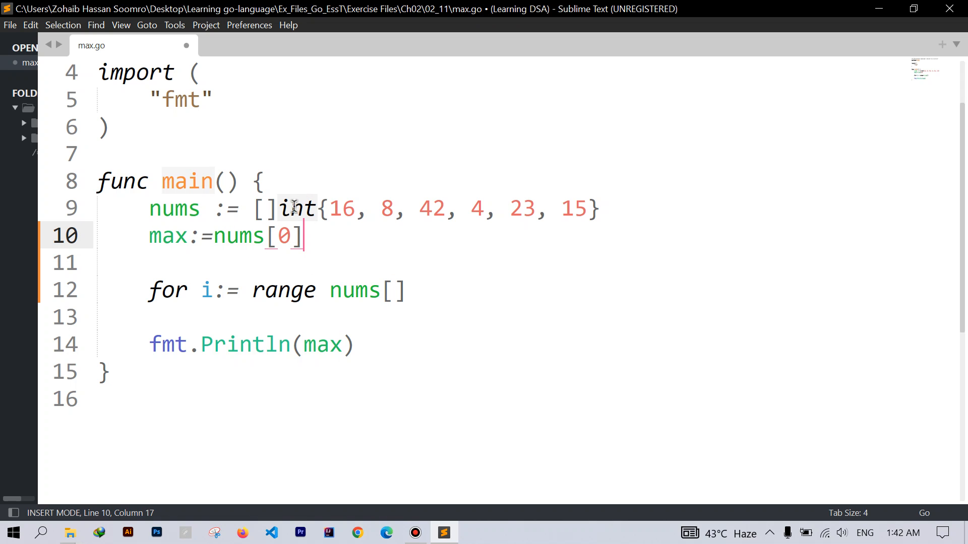
{"action": "mouse_move", "coordinate": [395, 290]}
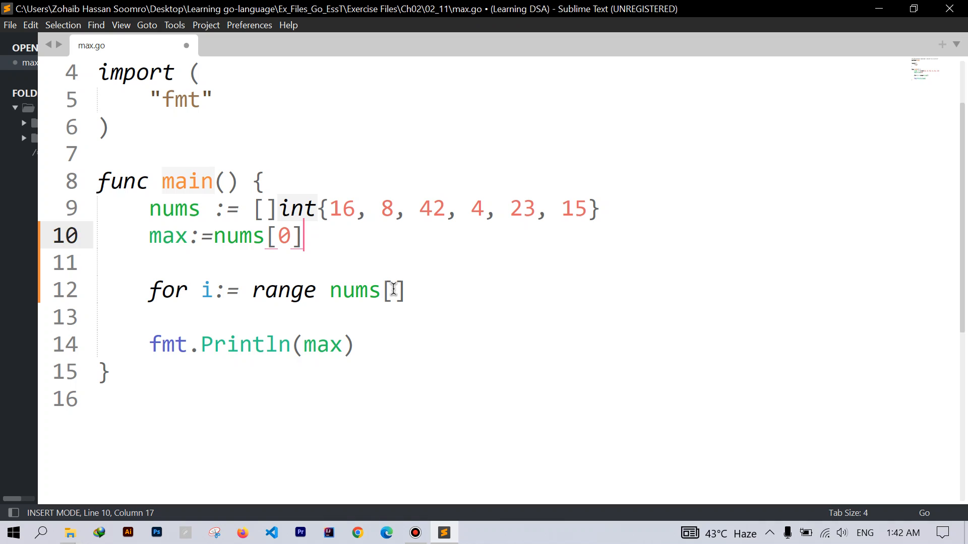
{"action": "type", "text": "1:"}
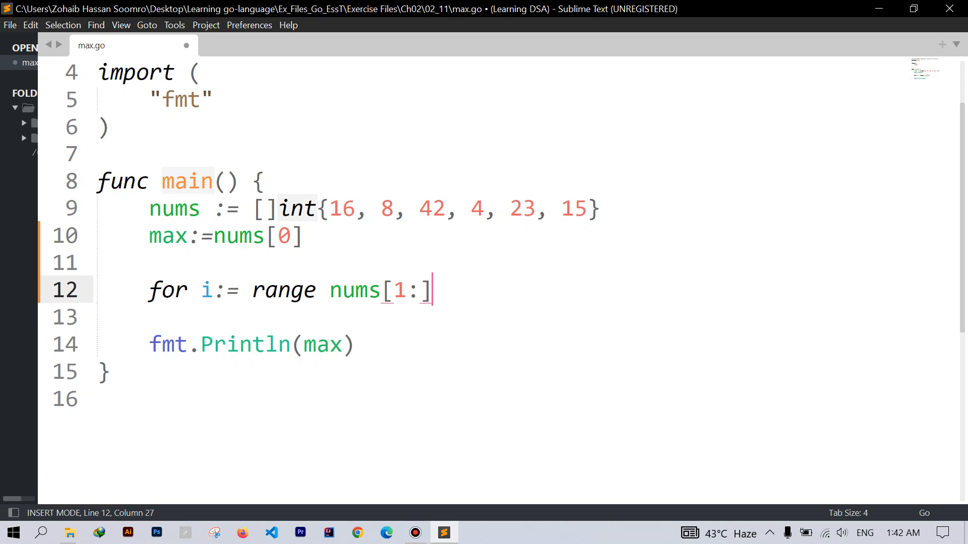
- Open the loop body, change the header to for _,value:= range nums[1:], and save max.go
{"action": "type", "text": "{"}
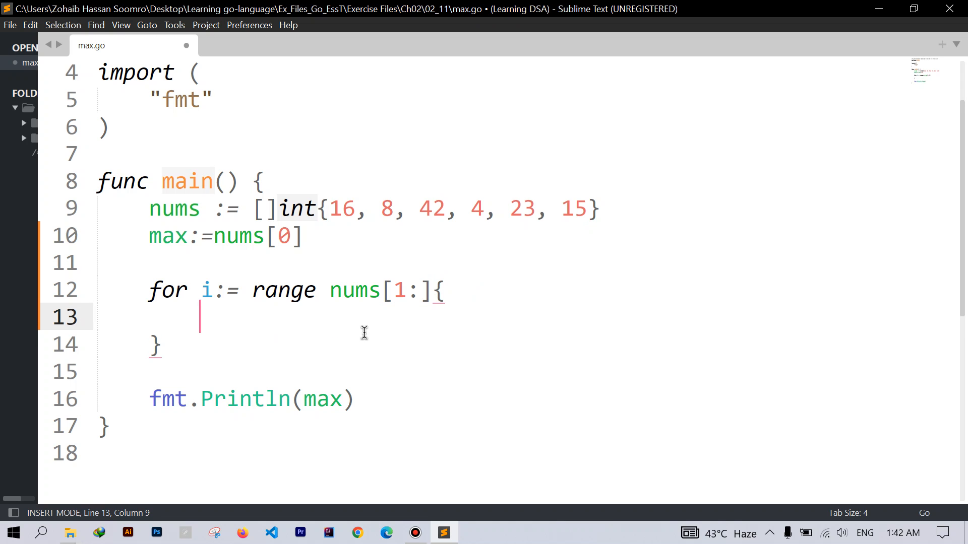
{"action": "mouse_move", "coordinate": [197, 291]}
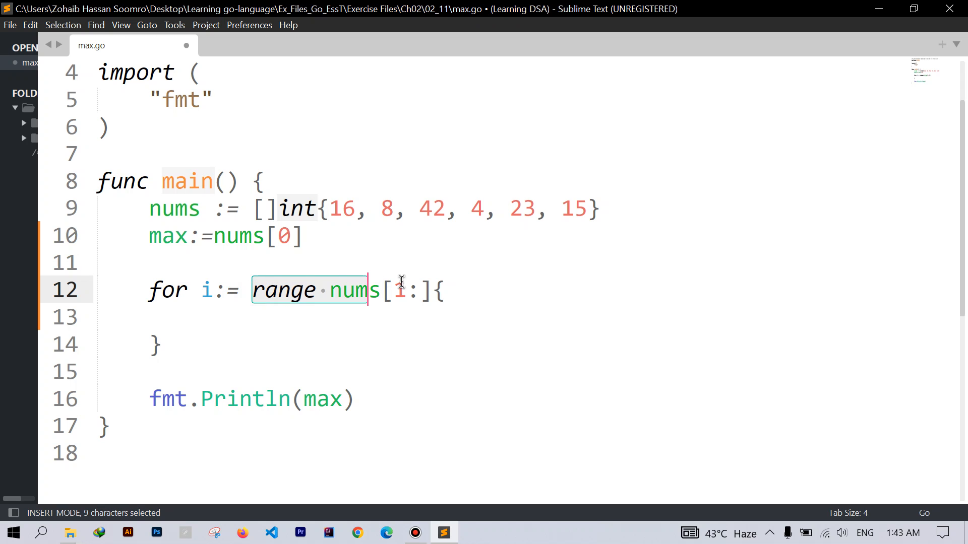
{"action": "type", "text": "1"}
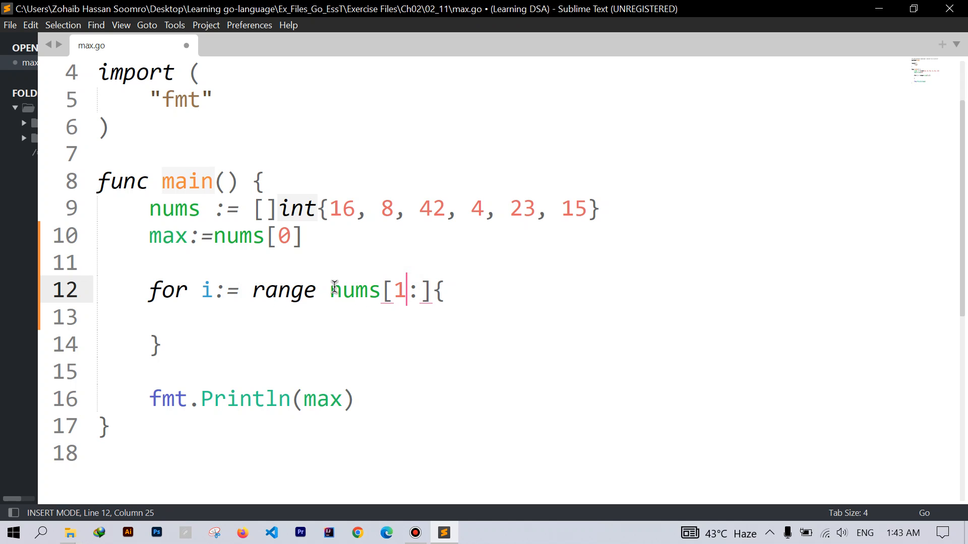
{"action": "double_click", "coordinate": [385, 208]}
{"action": "type", "text": "_"}
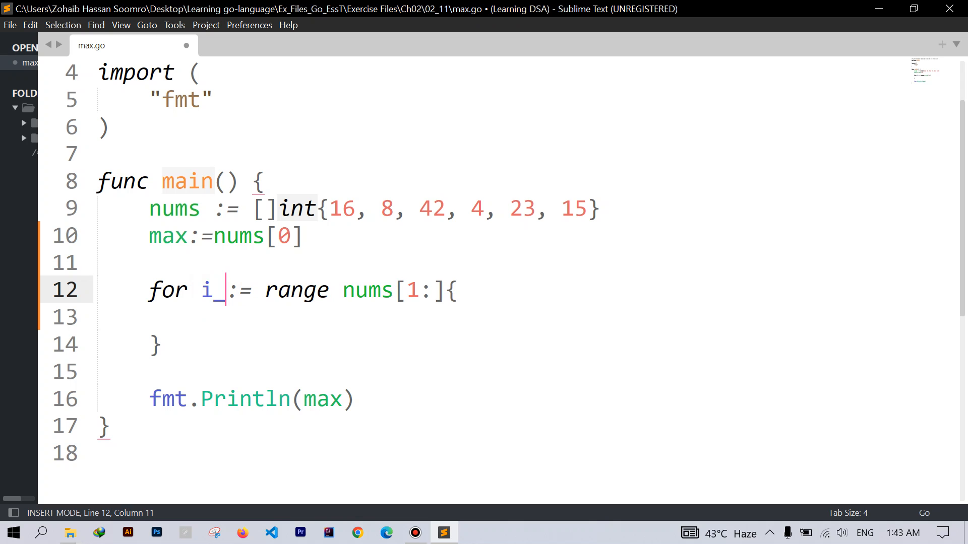
{"action": "key", "text": "BackSpace"}
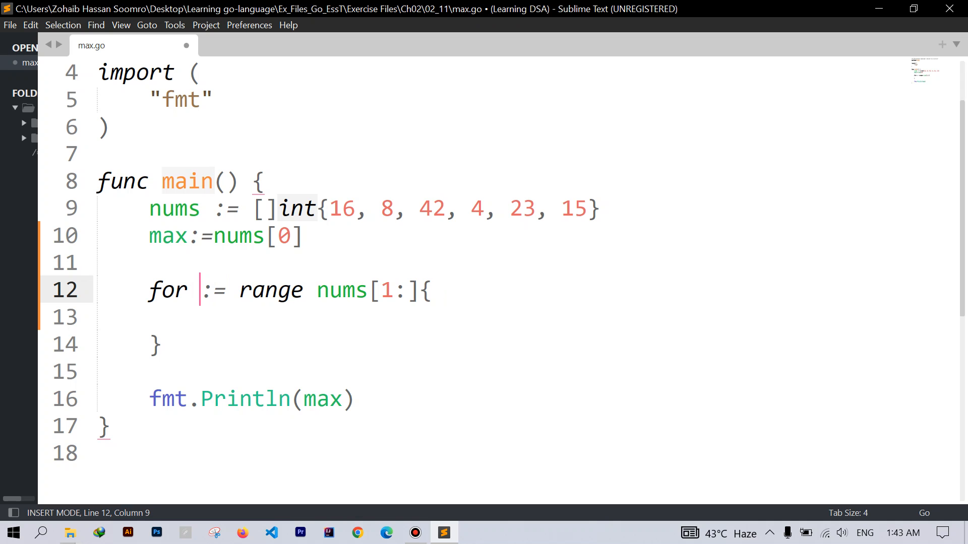
{"action": "type", "text": "_,"}
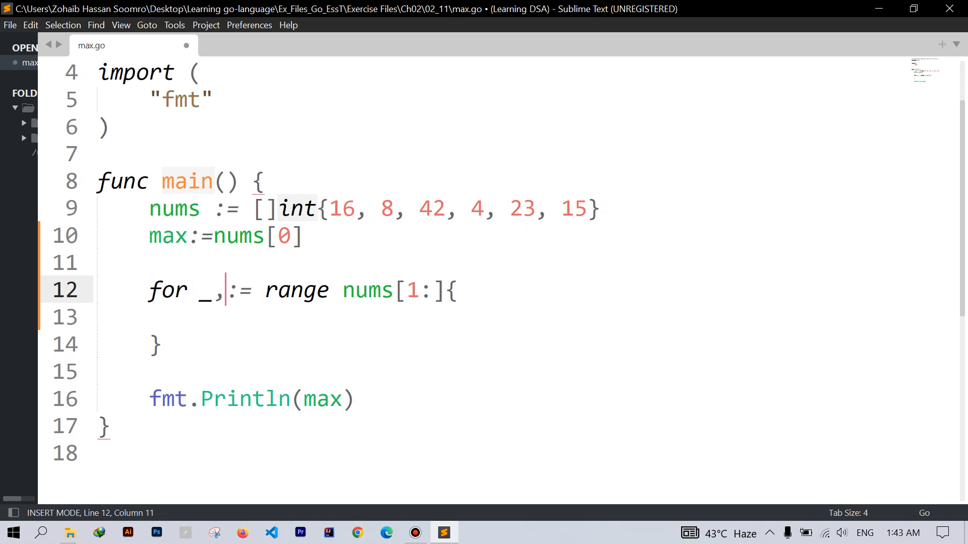
{"action": "type", "text": "value"}
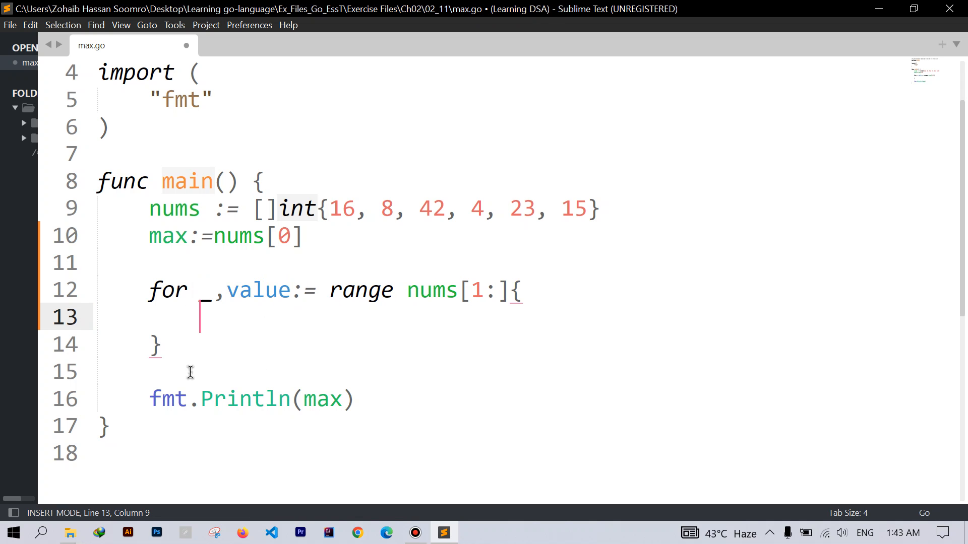
{"action": "key", "text": "ctrl+s"}
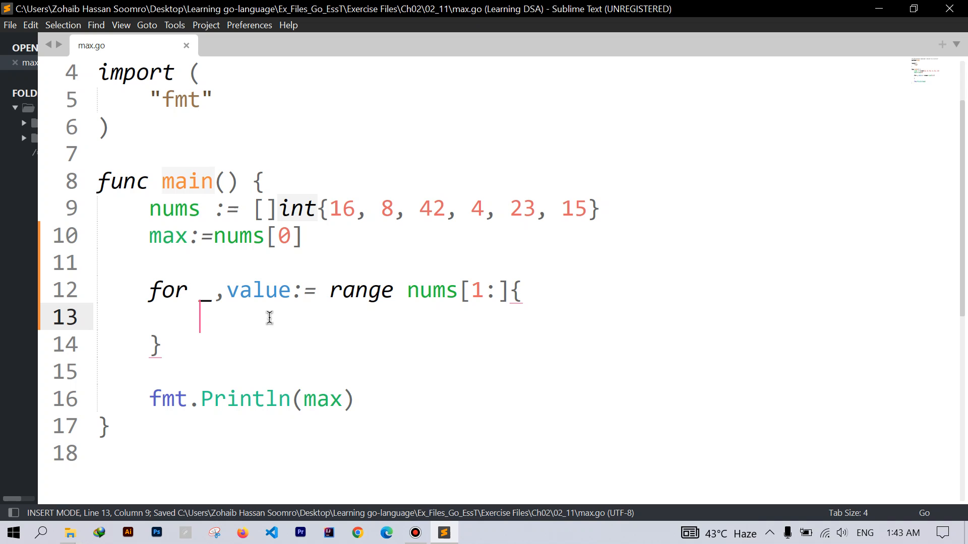
- Inside the loop write if value >max{ max=value } and save max.go
{"action": "type", "text": "if value >"}
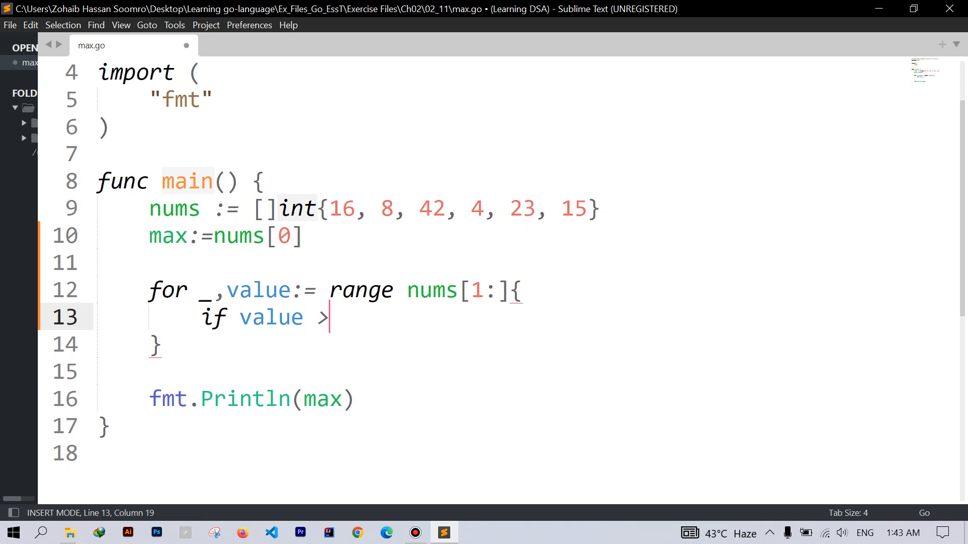
{"action": "type", "text": "max{"}
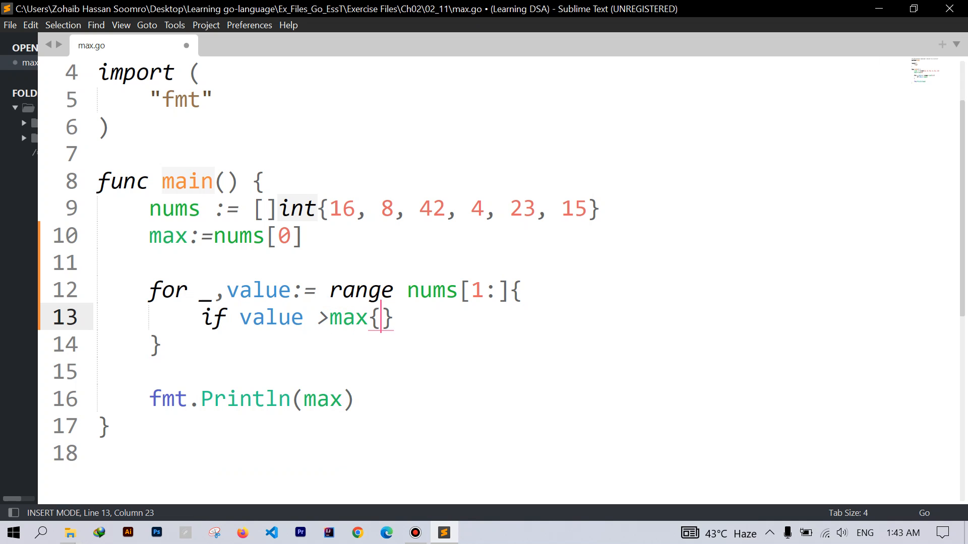
{"action": "type", "text": "max=v"}
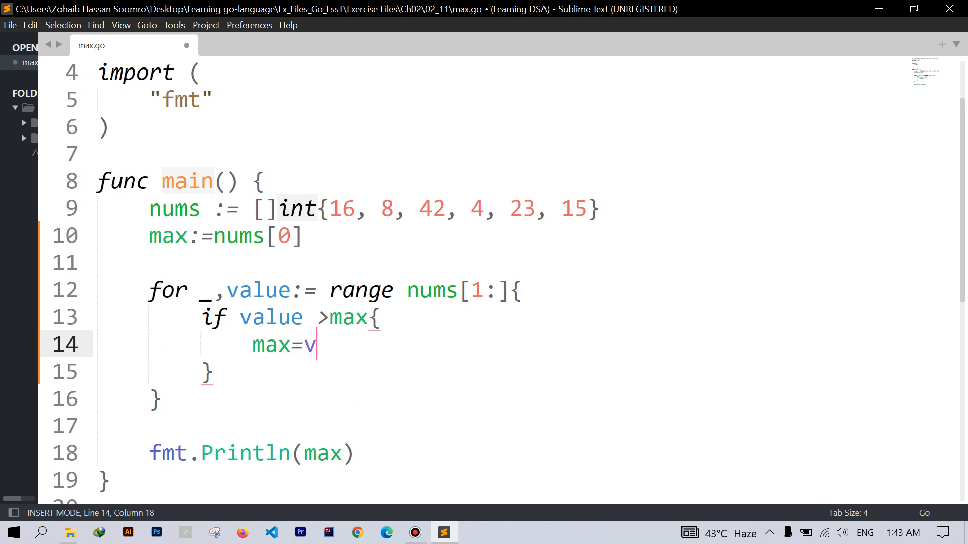
{"action": "type", "text": "alue"}
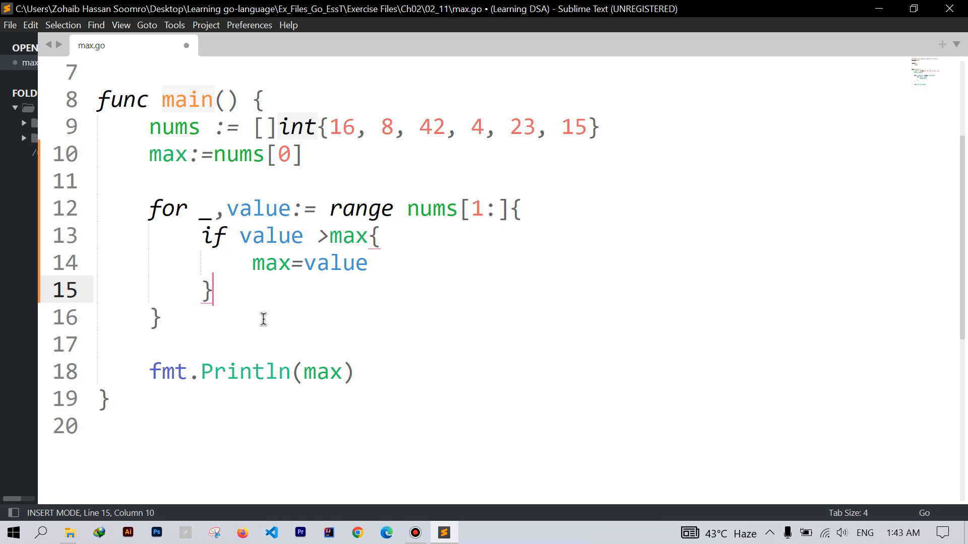
{"action": "key", "text": "ctrl+s"}
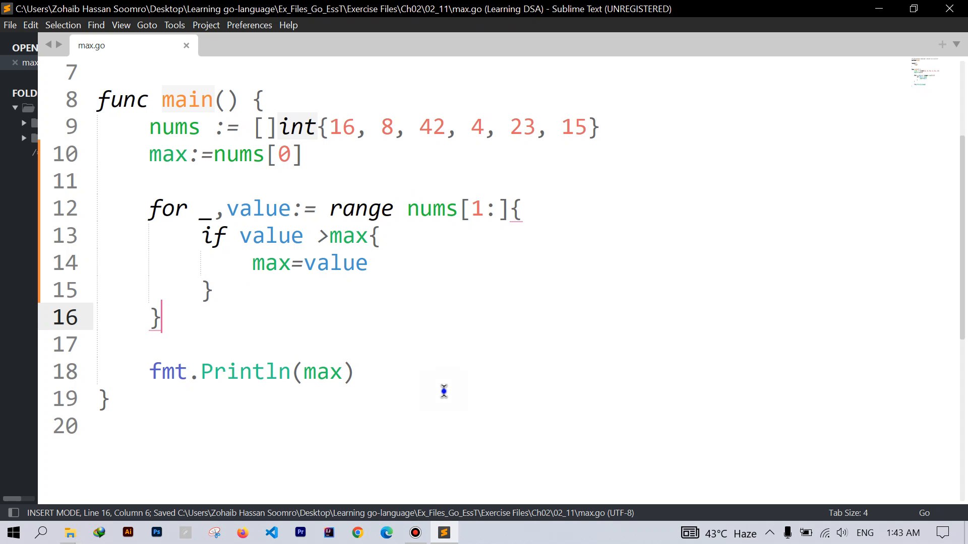
{"action": "mouse_move", "coordinate": [727, 99]}
{"action": "type", "text": "go run ma"}
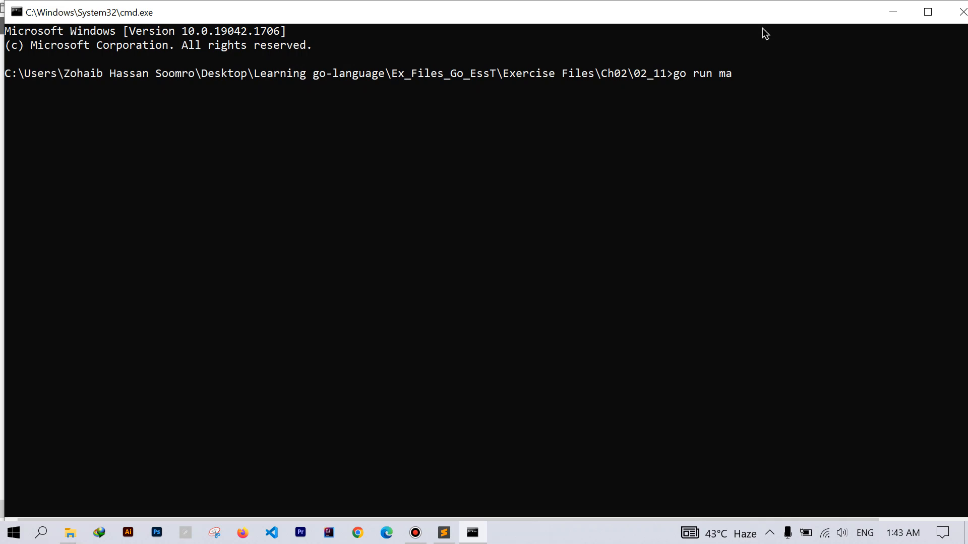
- Run go run max.go printing 42, append ,67 to nums, and rerun so it prints 67
{"action": "type", "text": "x.go"}
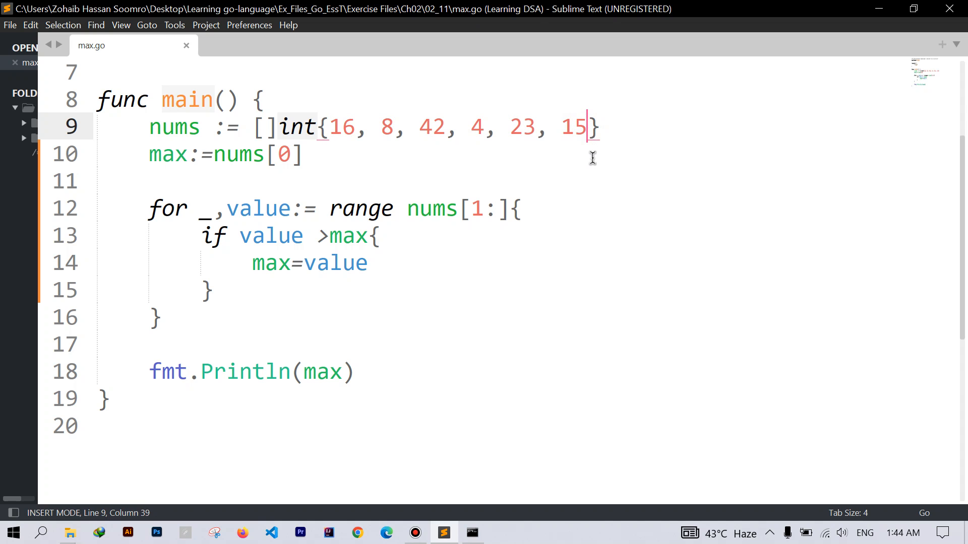
{"action": "type", "text": ",67"}
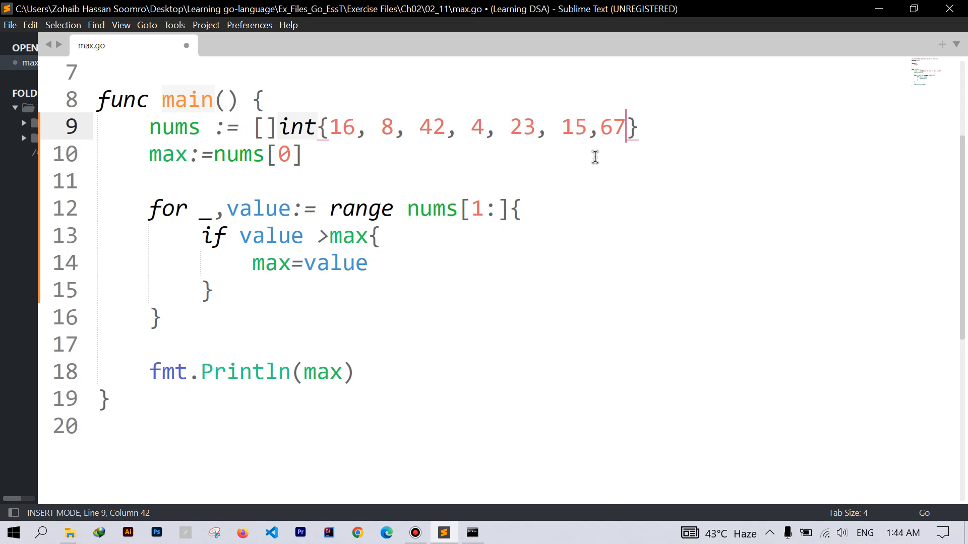
{"action": "left_click", "coordinate": [471, 532]}
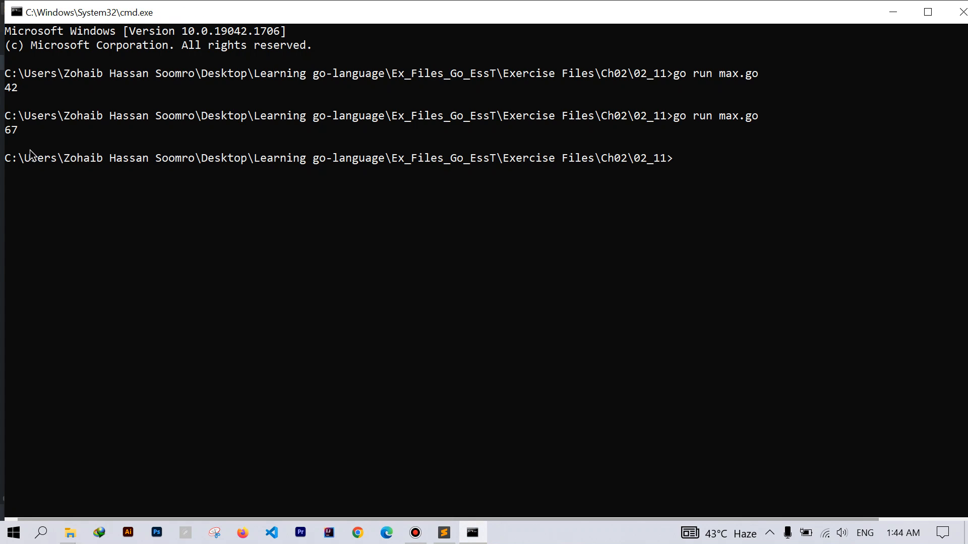
{"action": "left_click", "coordinate": [443, 532]}
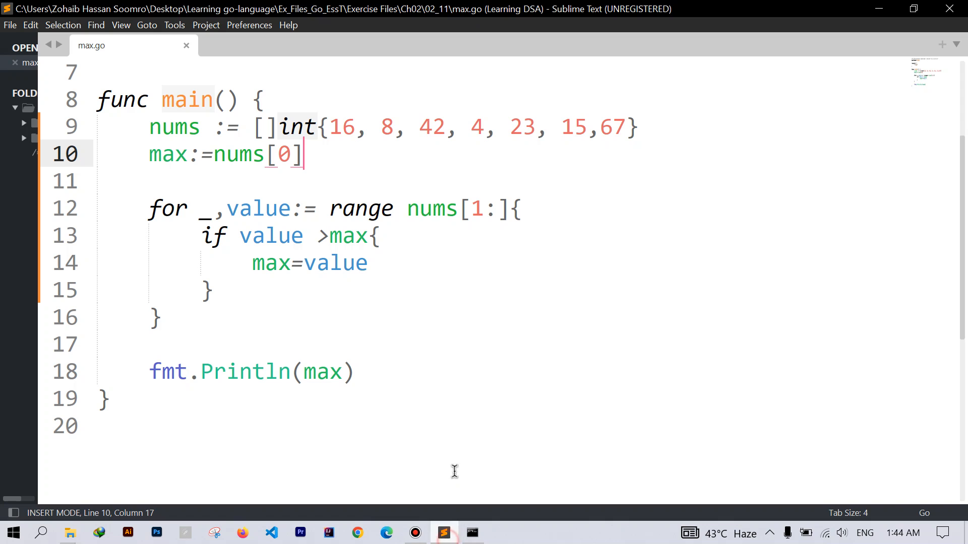
{"action": "mouse_move", "coordinate": [359, 341]}
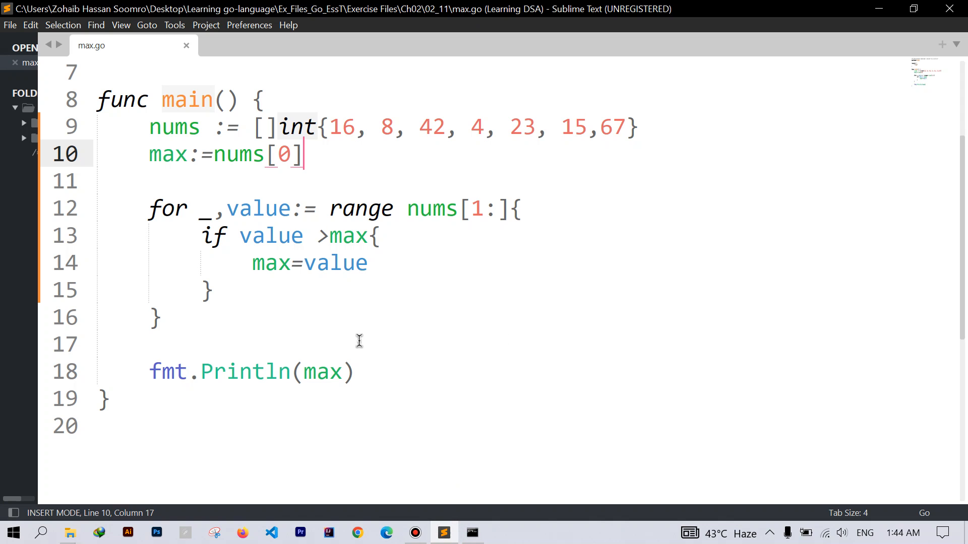
{"action": "mouse_move", "coordinate": [367, 346]}
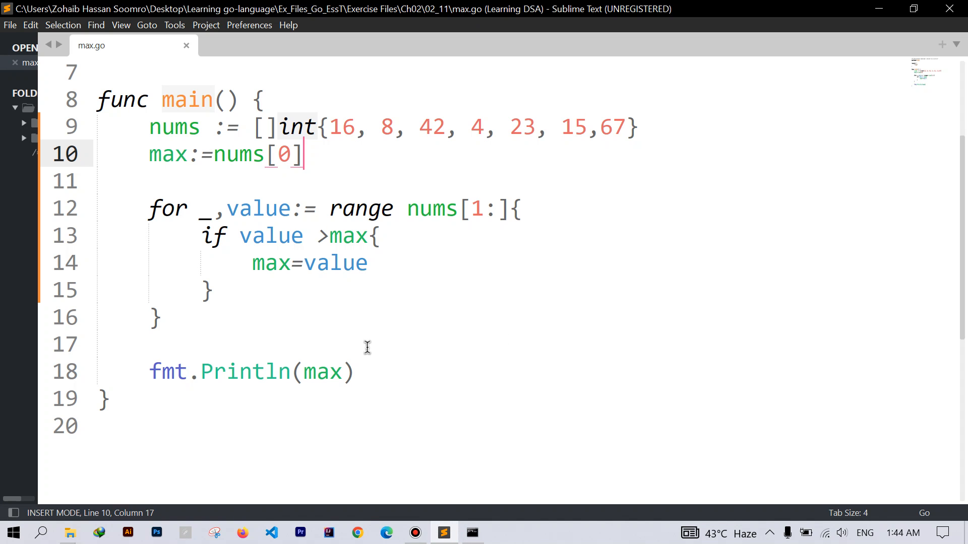
{"action": "mouse_move", "coordinate": [423, 327]}
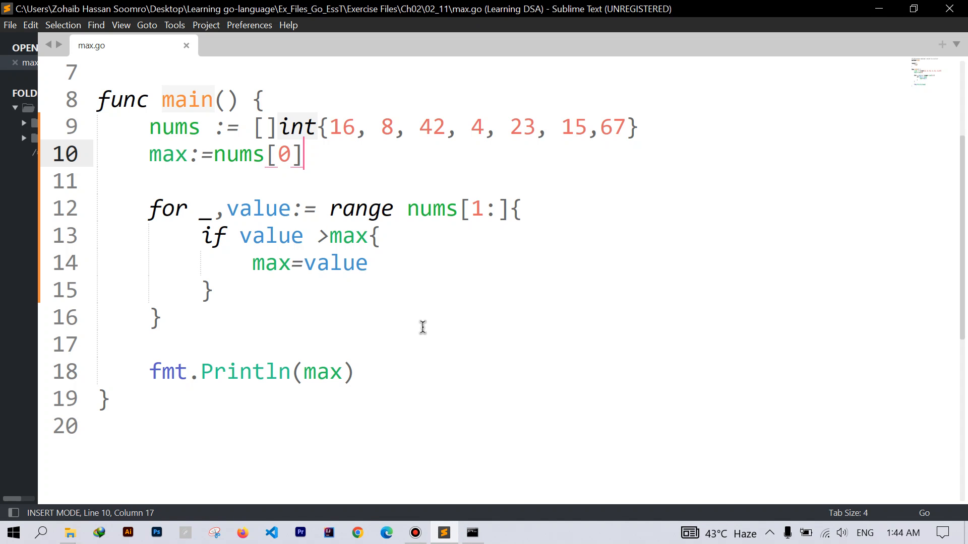